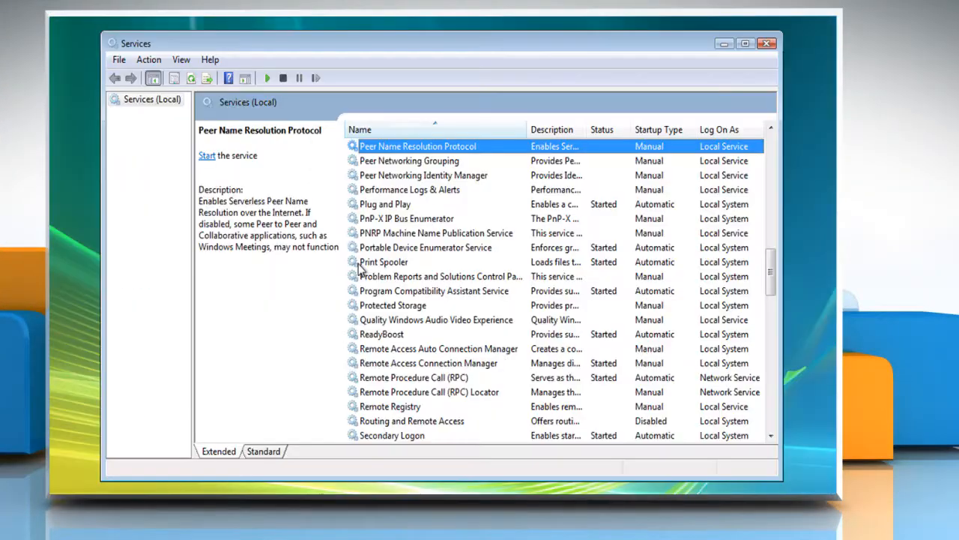
# Stop the Print Spooler service from its right-click menu in the Services list.
pyautogui.click(384, 261)
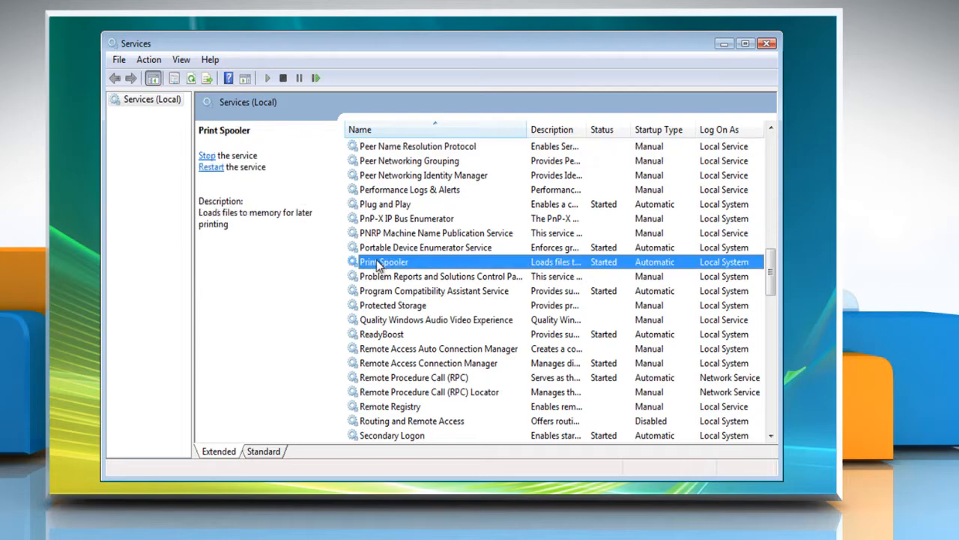
pyautogui.rightClick(384, 261)
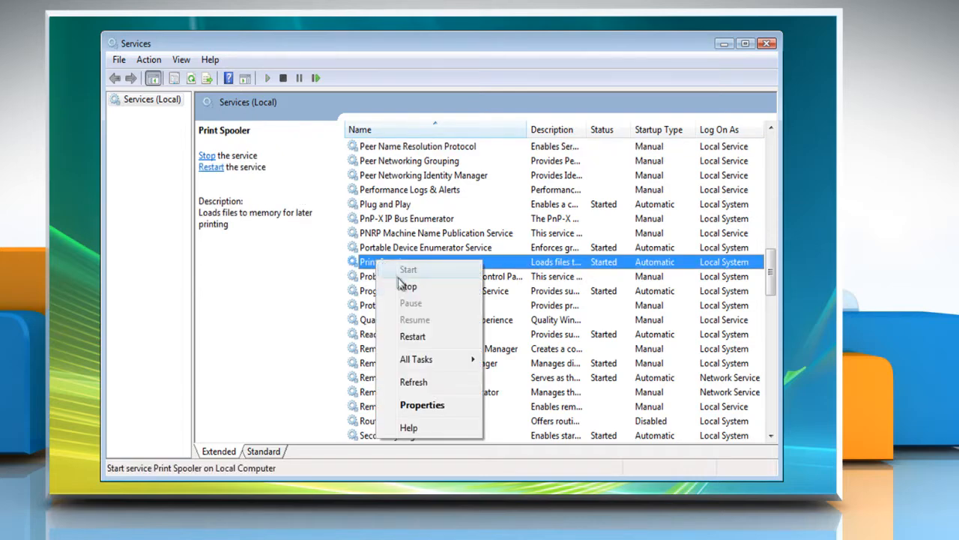
pyautogui.click(407, 286)
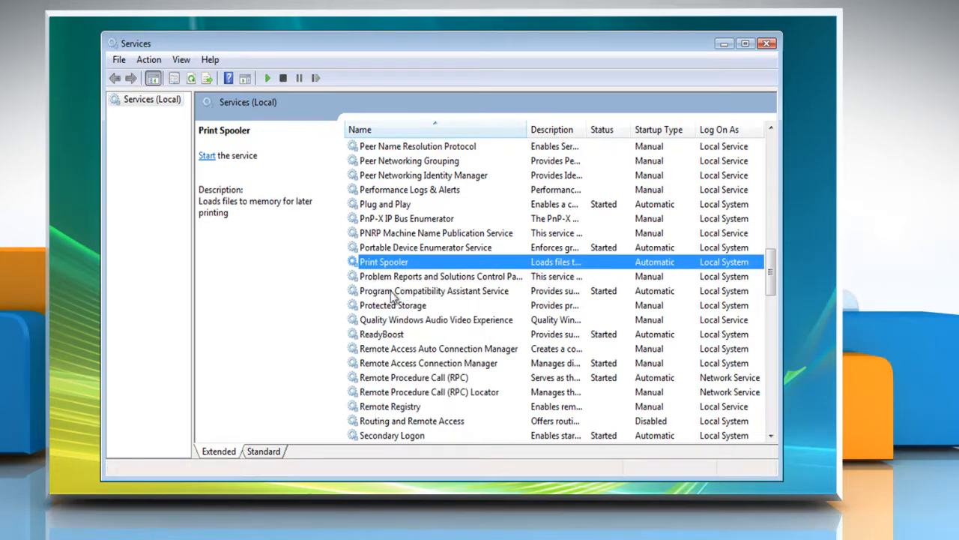
# Navigate from Computer to the C:\Windows\System32\spool\PRINTERS folder in Windows Explorer.
pyautogui.click(72, 482)
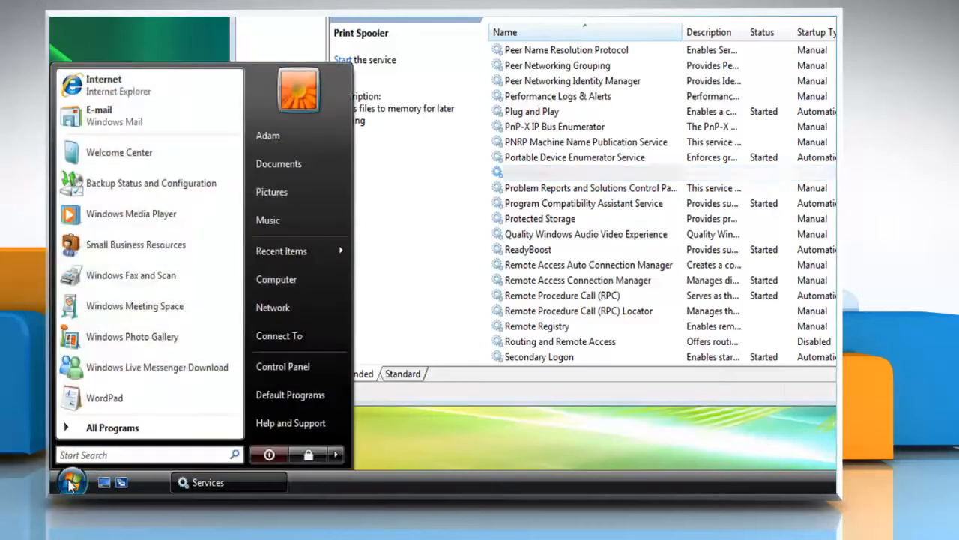
pyautogui.click(276, 279)
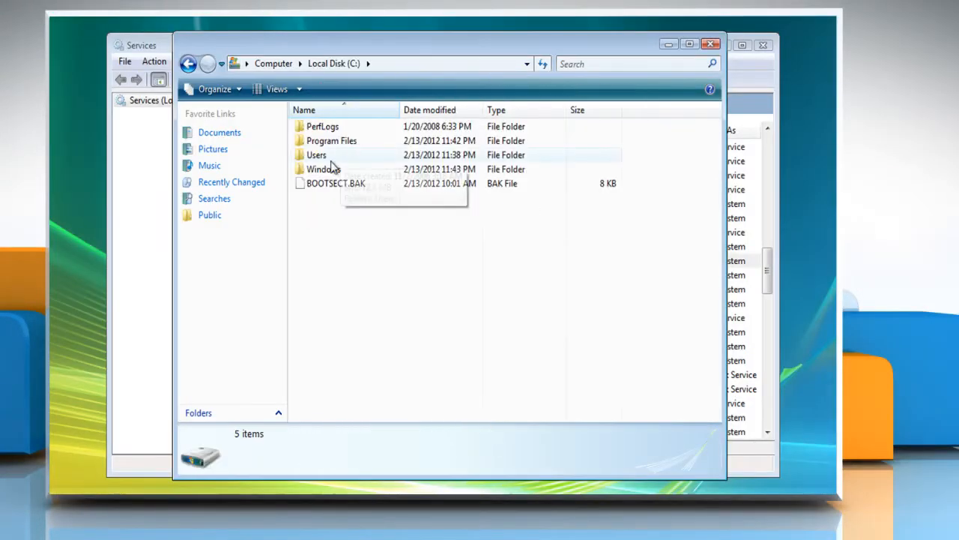
pyautogui.doubleClick(322, 167)
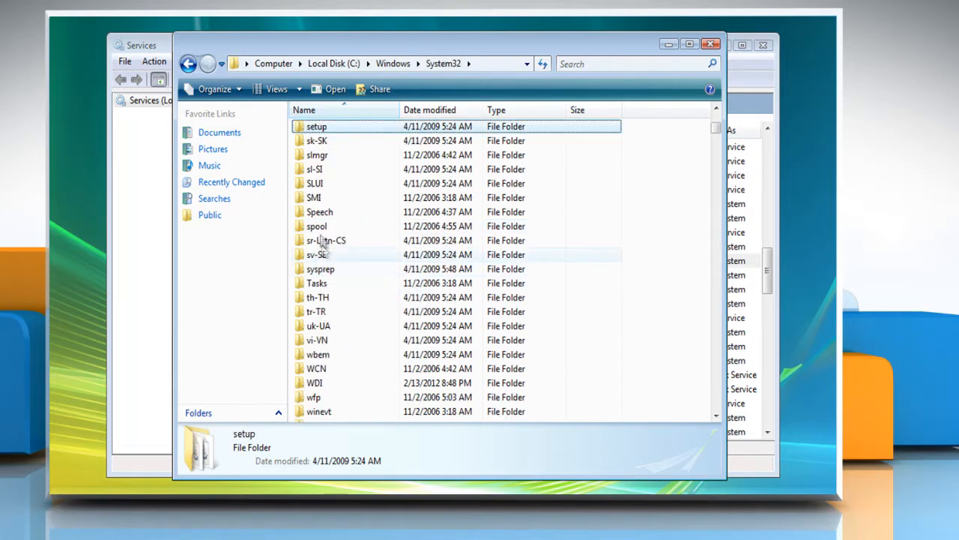
pyautogui.doubleClick(315, 225)
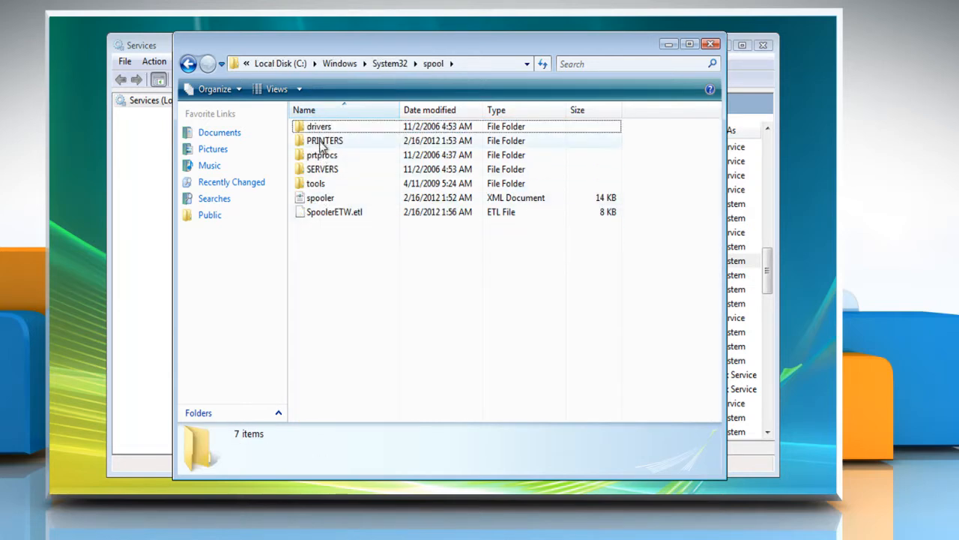
pyautogui.click(324, 141)
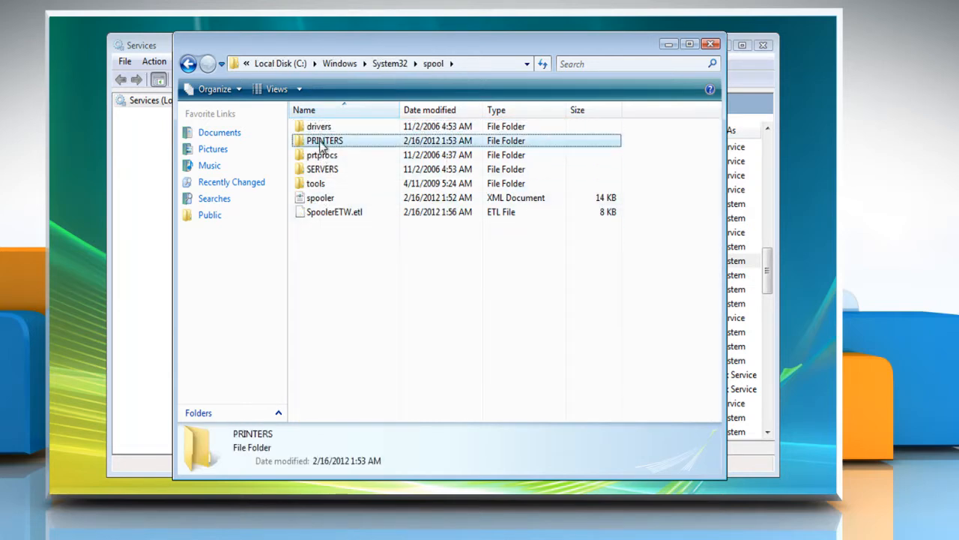
pyautogui.doubleClick(324, 141)
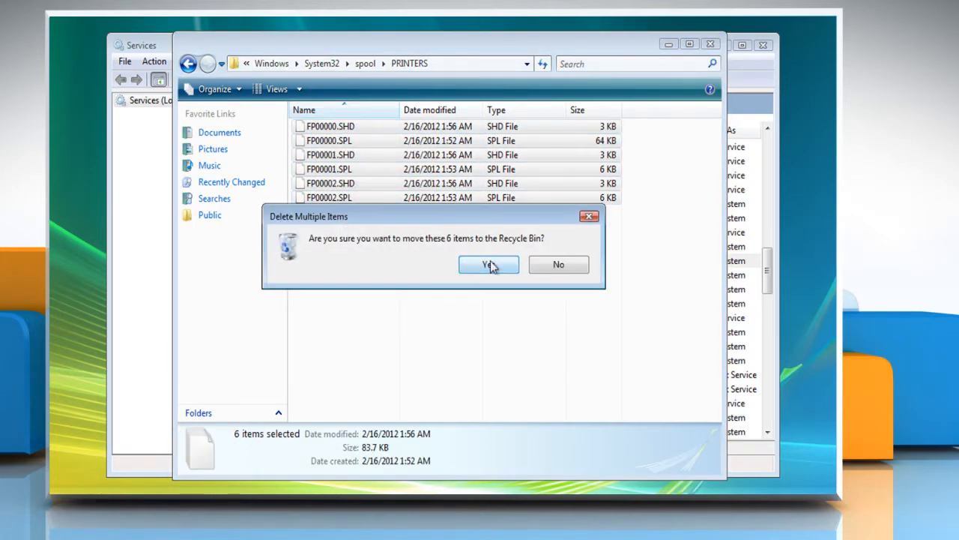
# Move the six queued spool files in PRINTERS to the Recycle Bin.
pyautogui.click(487, 264)
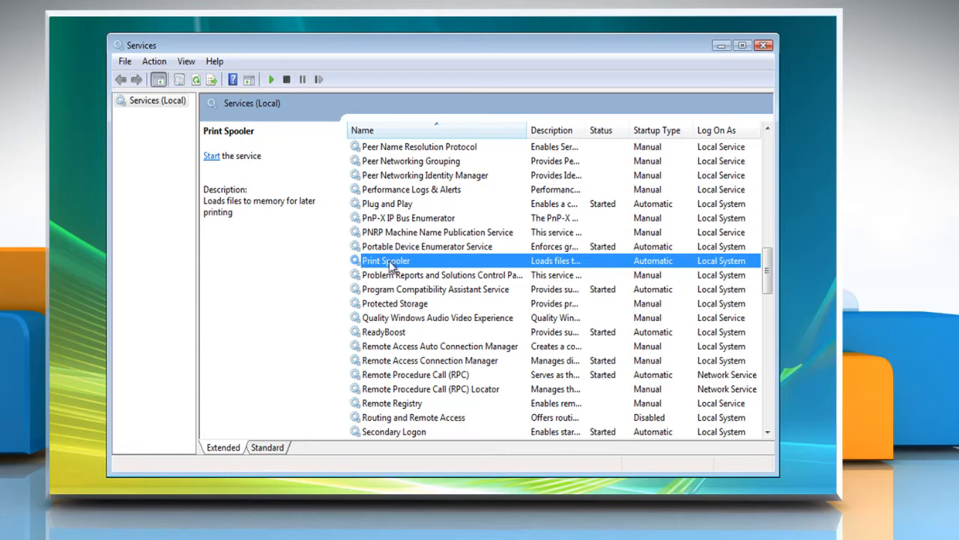
# Start the Print Spooler service again so it shows as Started.
pyautogui.click(212, 156)
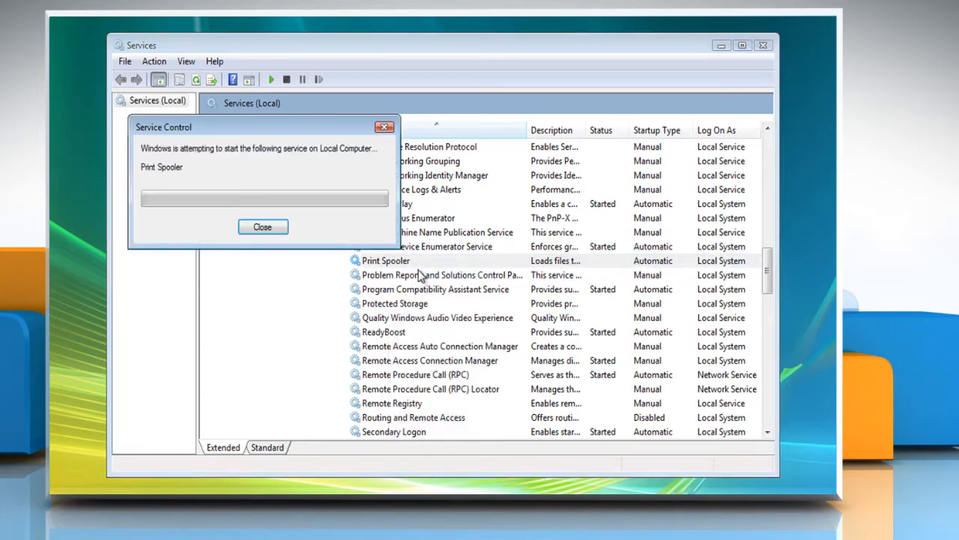
pyautogui.click(263, 226)
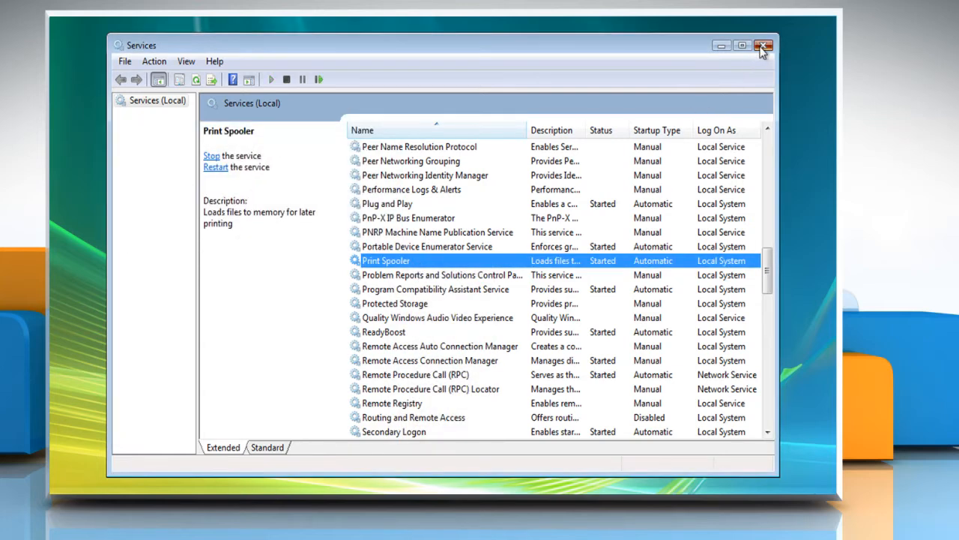